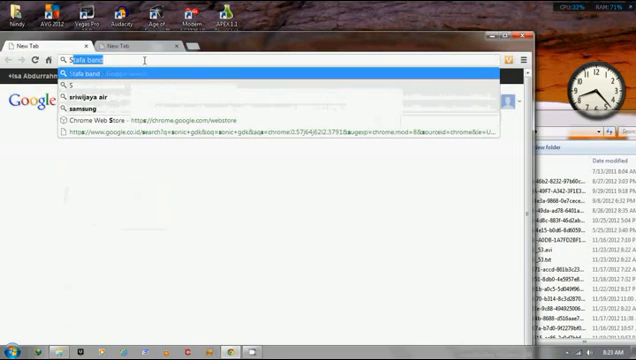
# Step: Search Google for 'Sonic GDK', first trying 'Sonic GDK tutorial'
pyautogui.write('Sonic GDK tutorial')
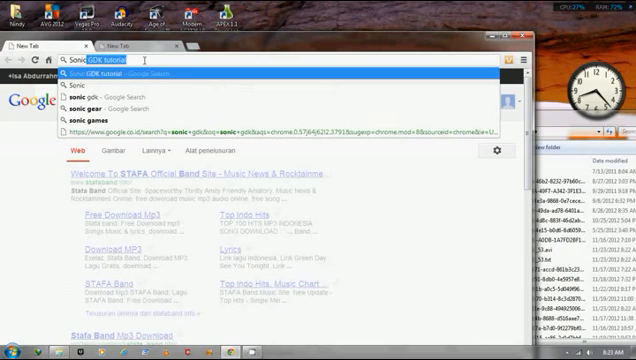
pyautogui.write('Sonic GDK')
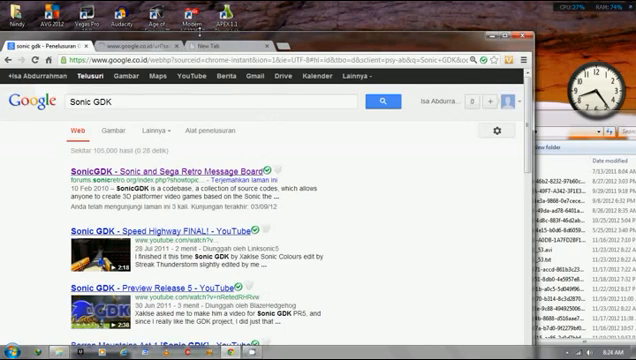
# Step: Open the Sonic Retro SonicGDK thread and scroll through its requirements and download links
pyautogui.click(140, 157)
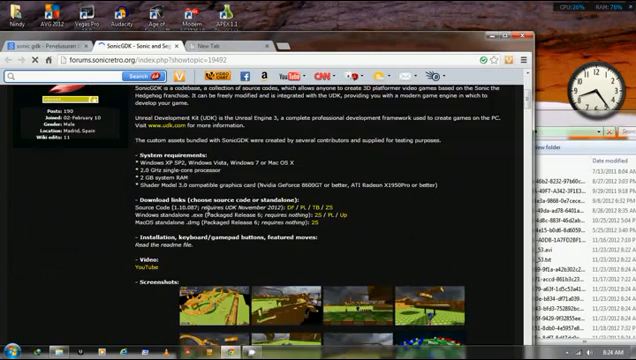
pyautogui.scroll(-3)
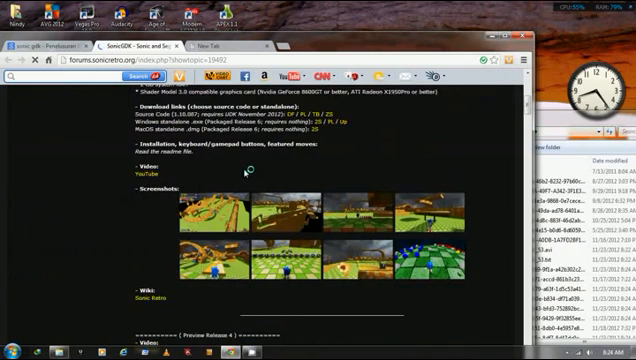
pyautogui.scroll(3)
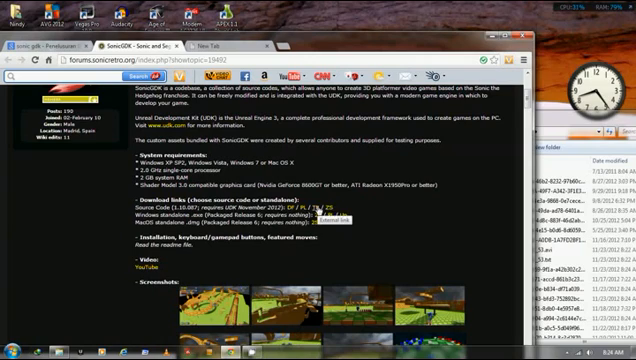
pyautogui.scroll(3)
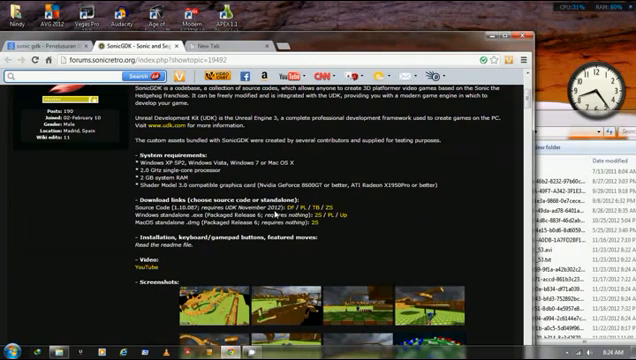
pyautogui.scroll(-3)
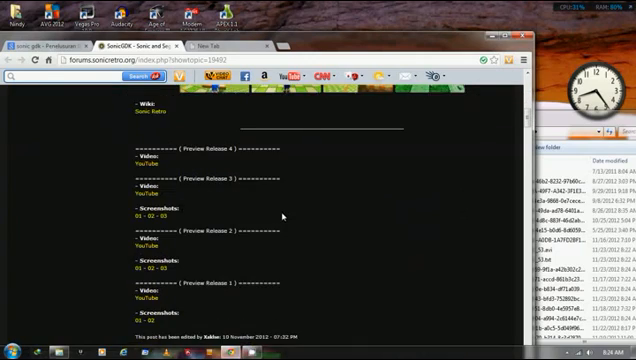
pyautogui.scroll(3)
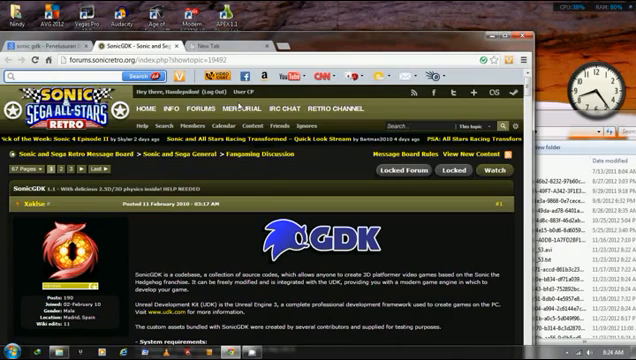
pyautogui.scroll(-3)
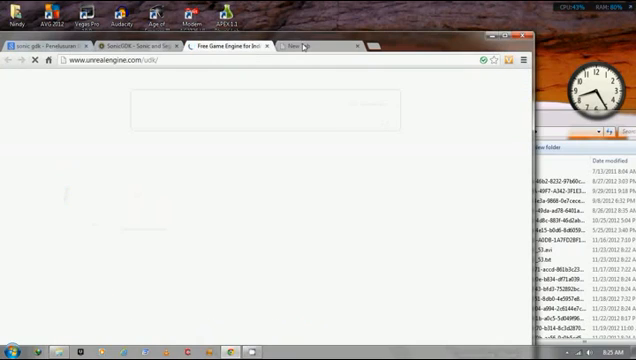
pyautogui.click(300, 46)
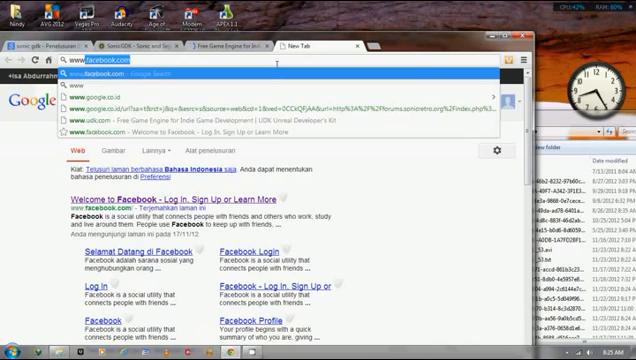
pyautogui.write('www.udk')
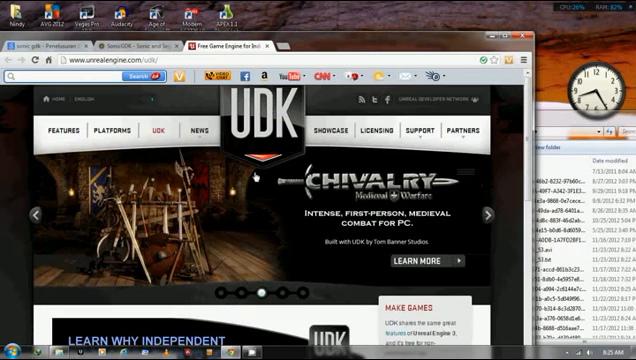
# Step: Scroll the UDK Downloads page to find the November 2012 UDK Beta release
pyautogui.scroll(-3)
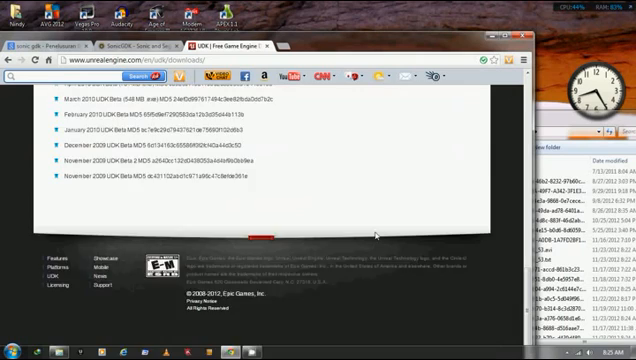
pyautogui.scroll(3)
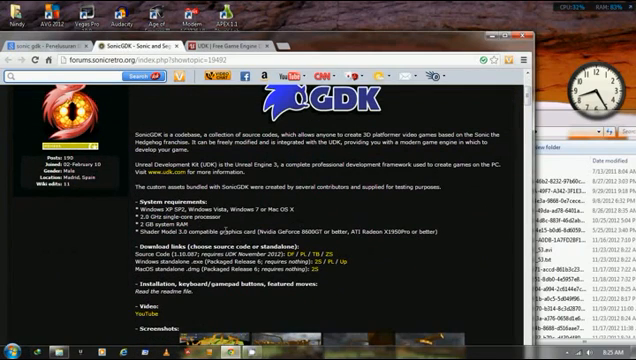
pyautogui.scroll(-3)
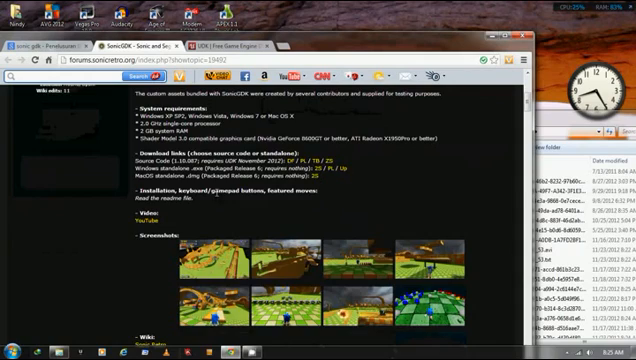
pyautogui.scroll(-3)
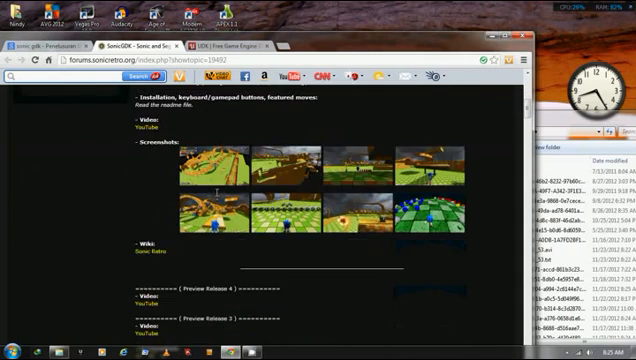
pyautogui.scroll(3)
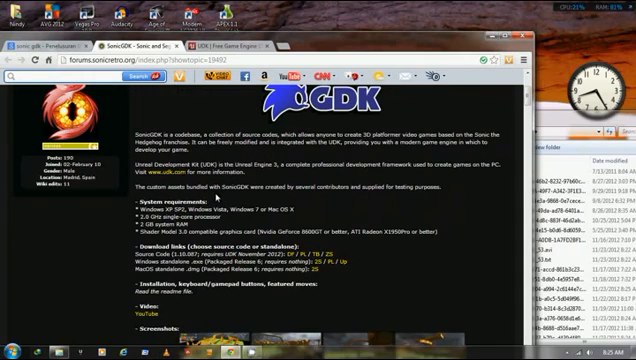
pyautogui.scroll(-3)
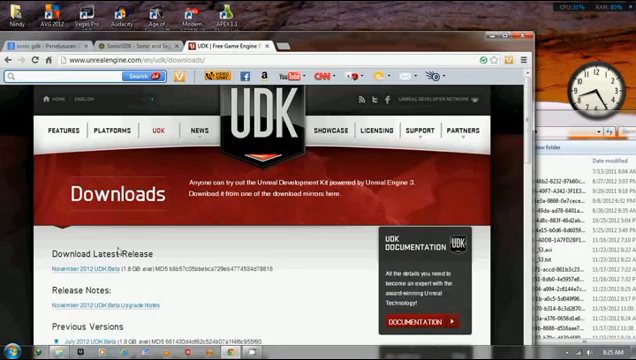
pyautogui.scroll(-3)
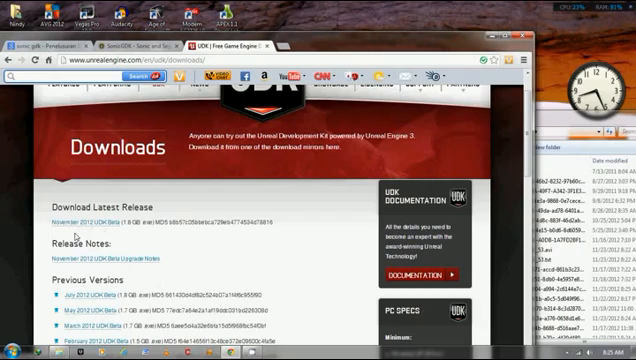
pyautogui.scroll(-3)
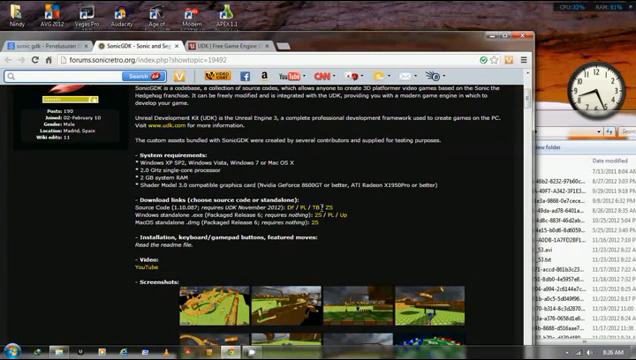
pyautogui.moveTo(300, 208)
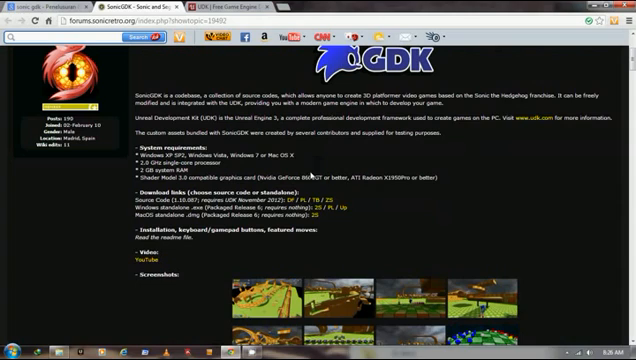
pyautogui.moveTo(310, 199)
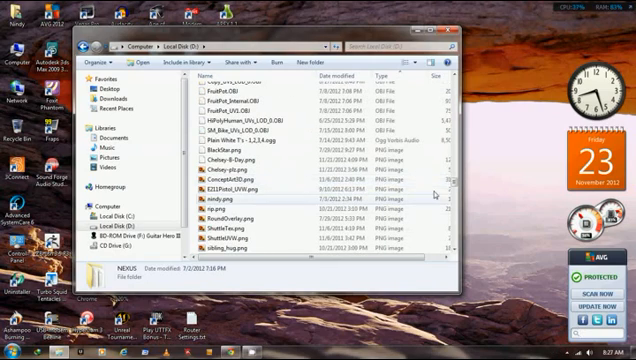
# Step: Scroll through the files on Local Disk (D:) in Explorer
pyautogui.scroll(-3)
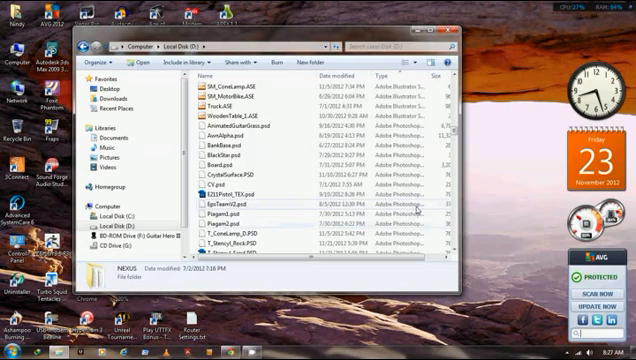
pyautogui.scroll(-3)
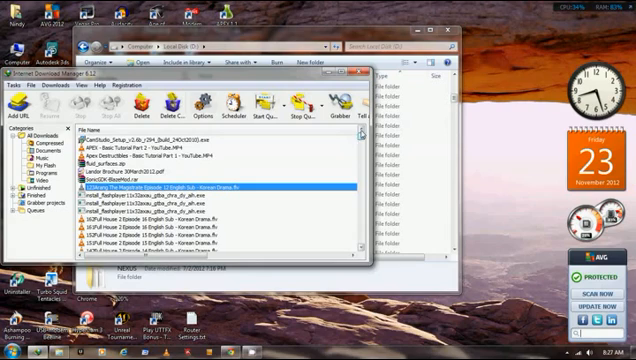
# Step: Select UDKInstall-2012-11-BETA.exe in Internet Download Manager's downloads list
pyautogui.click(40, 173)
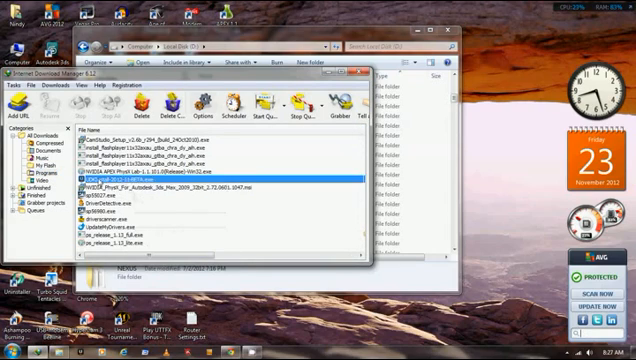
pyautogui.click(180, 179)
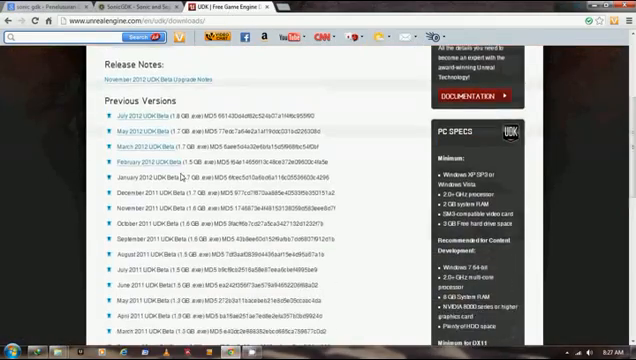
# Step: Scroll the UDK downloads page to the previous beta versions
pyautogui.scroll(-3)
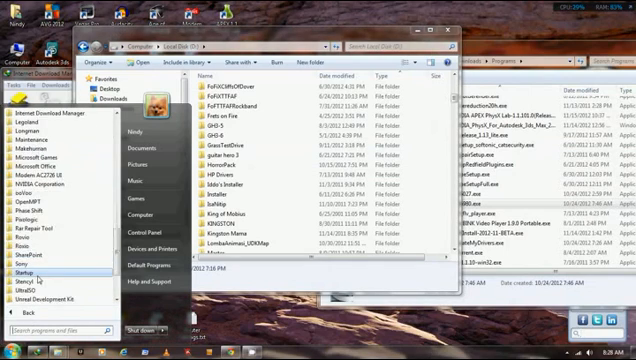
# Step: Expand the UDK-2012-10 group under Unreal Development Kit in All Programs
pyautogui.scroll(-3)
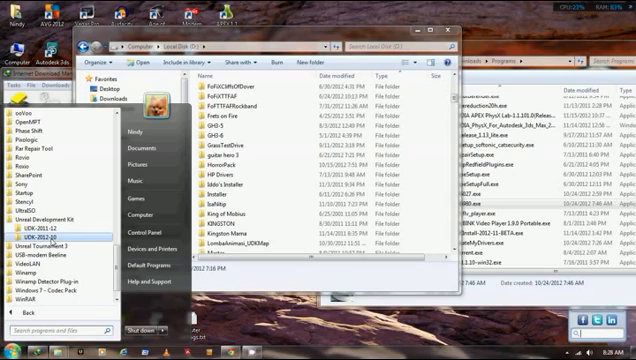
pyautogui.click(19, 237)
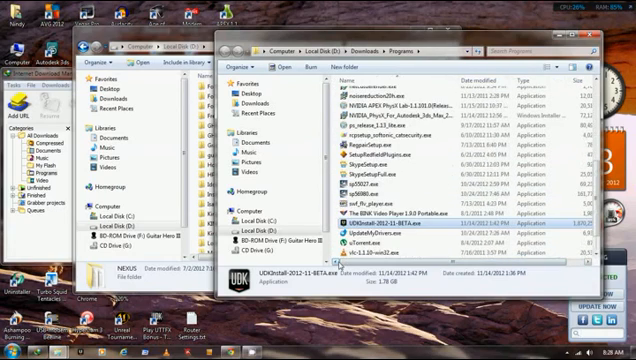
# Step: Check the 1.78 GB UDKInstall-2012-11-BETA.exe details in Explorer
pyautogui.scroll(-3)
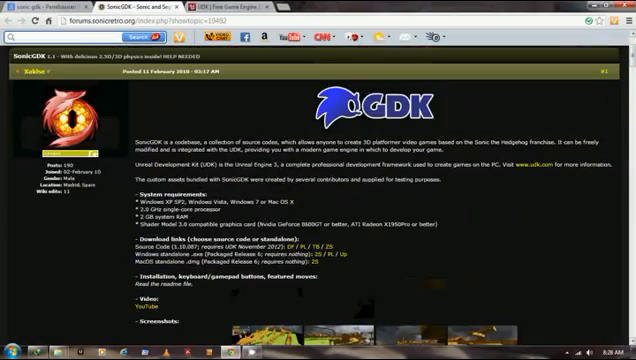
# Step: Scroll to the end of the SonicGDK thread, then open the Start menu
pyautogui.scroll(-3)
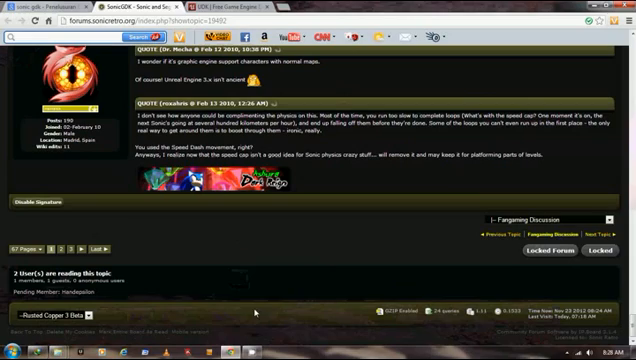
pyautogui.click(12, 350)
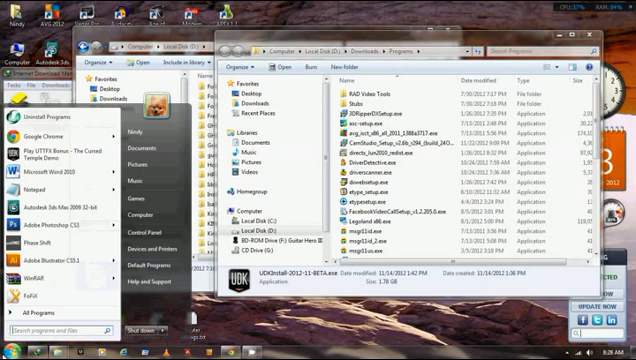
# Step: Scroll the Compressed downloads list looking for 41_sonicgdk_1.10.048_f33d1.zip
pyautogui.scroll(-3)
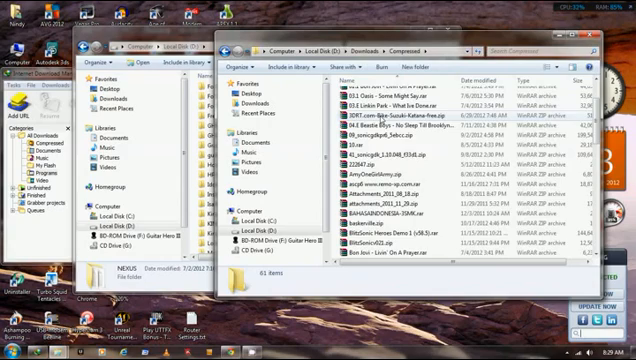
pyautogui.scroll(-3)
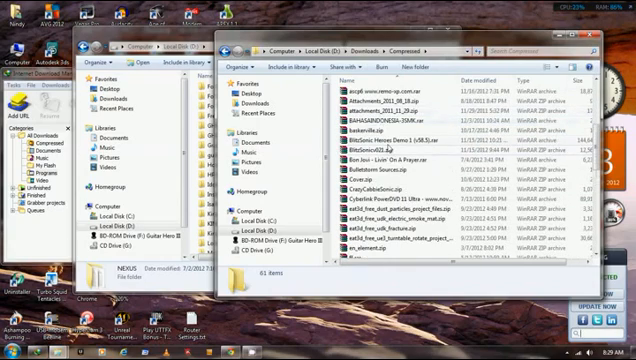
pyautogui.scroll(-3)
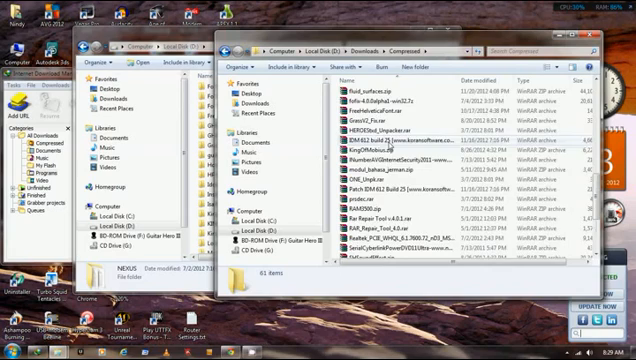
pyautogui.scroll(-3)
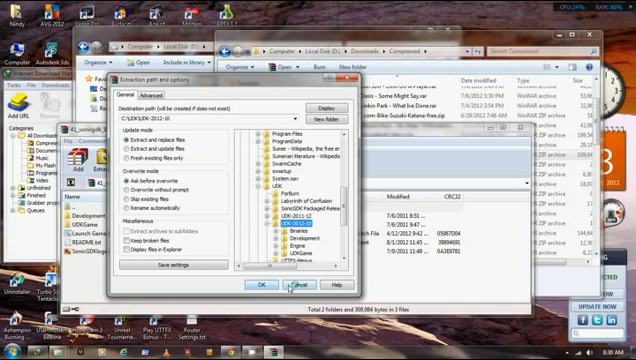
# Step: Cancel the extraction settings and expand All Programs in the Start menu
pyautogui.click(266, 285)
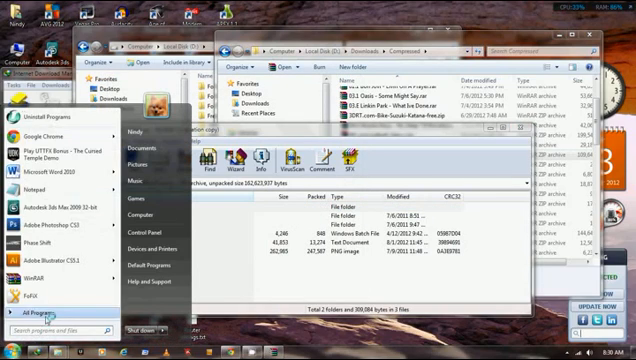
pyautogui.click(42, 311)
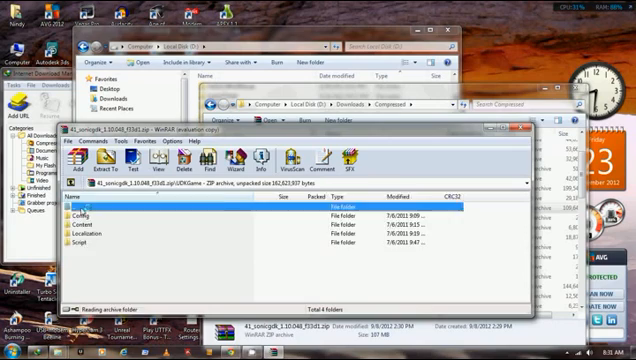
# Step: Go up from UDKGame and scroll toward Development > Src > SonicGDK > Classes
pyautogui.doubleClick(100, 204)
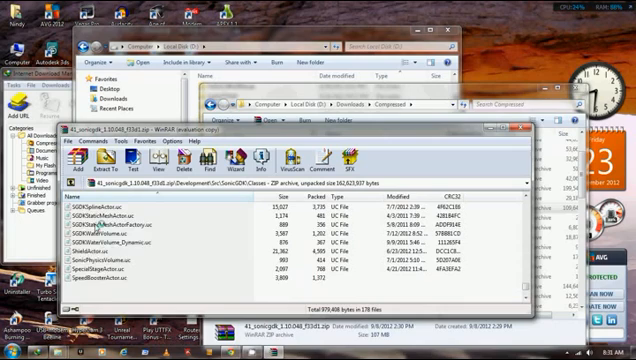
pyautogui.scroll(-3)
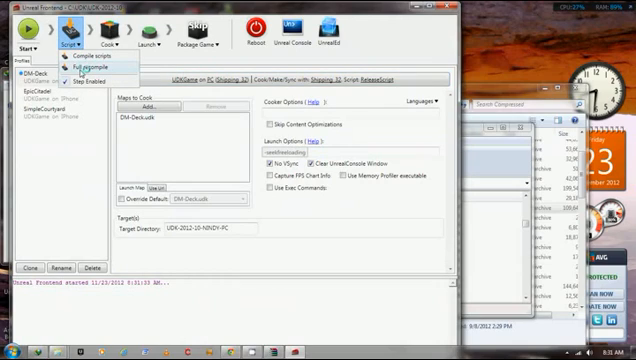
pyautogui.moveTo(85, 57)
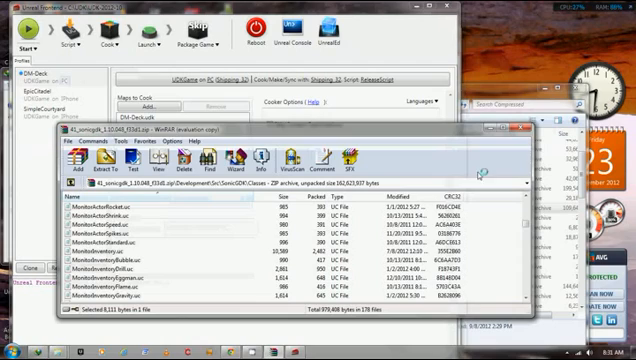
# Step: Scroll through the 178 UnrealScript files in the SonicGDK Classes folder
pyautogui.scroll(-3)
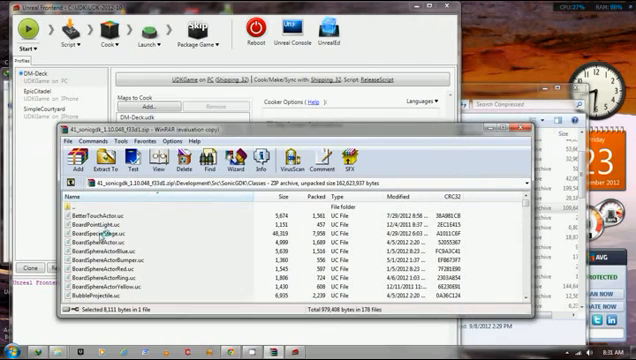